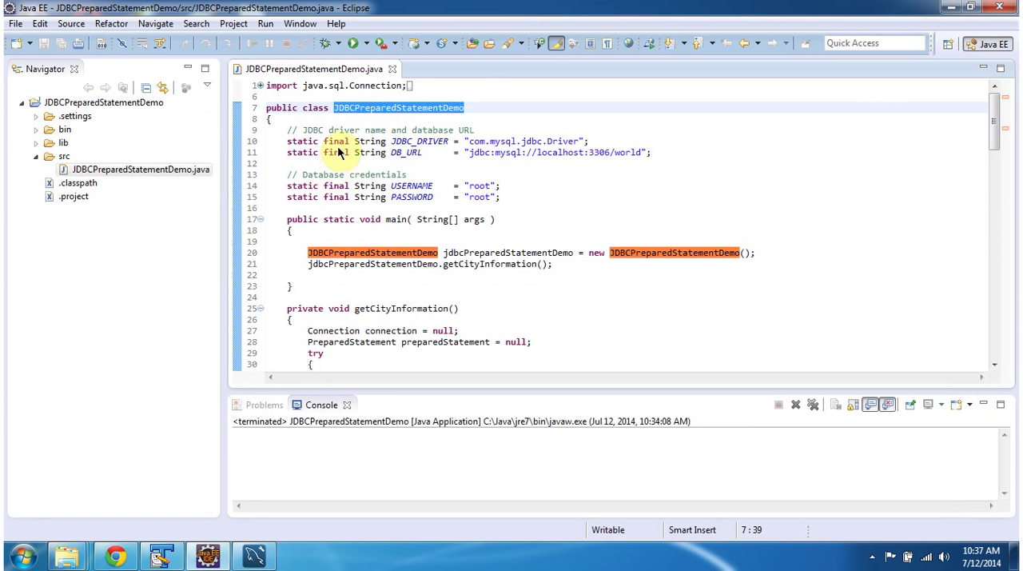
pyautogui.moveTo(358, 118)
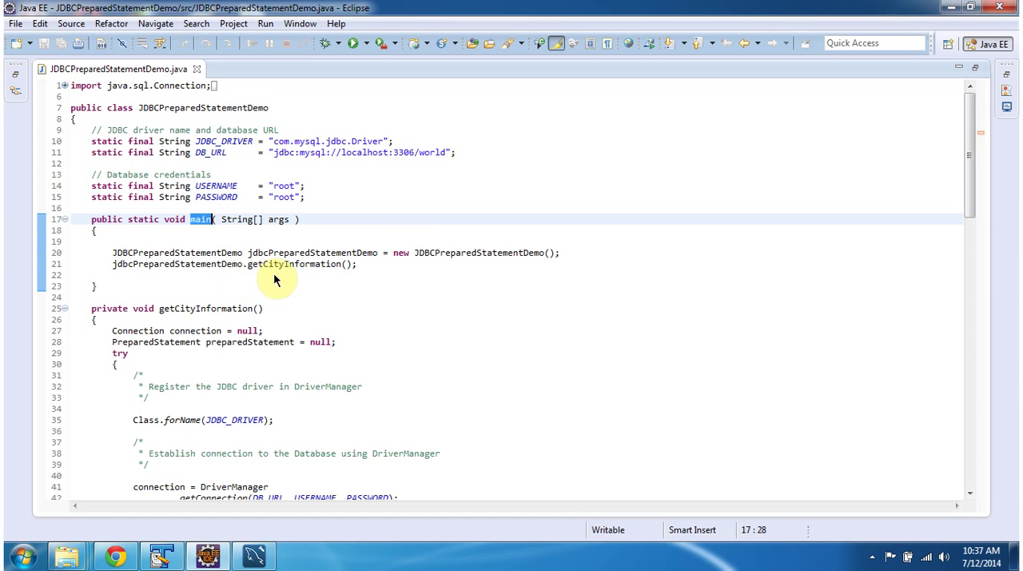
pyautogui.moveTo(308, 252)
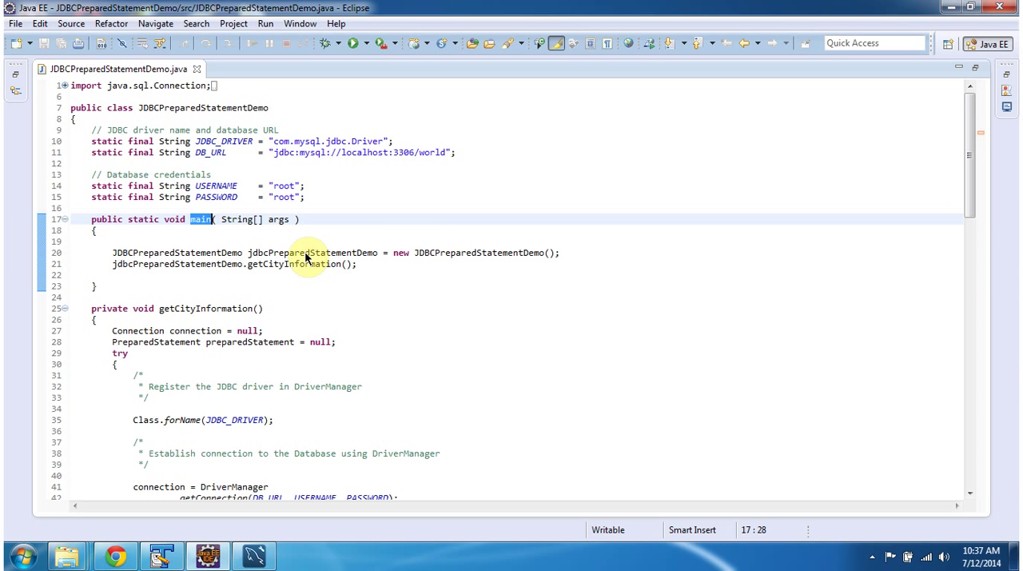
# Step: Highlight every occurrence of getCityInformation in the maximized JDBCPreparedStatementDemo source
pyautogui.doubleClick(312, 253)
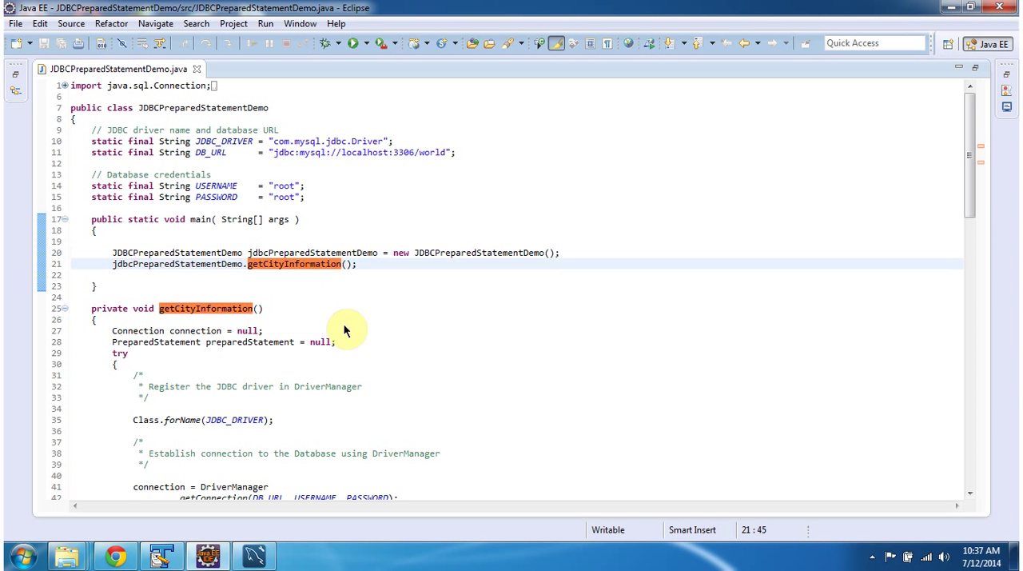
# Step: Scroll to the city query code and highlight the prepareStatement occurrences
pyautogui.scroll(-3)
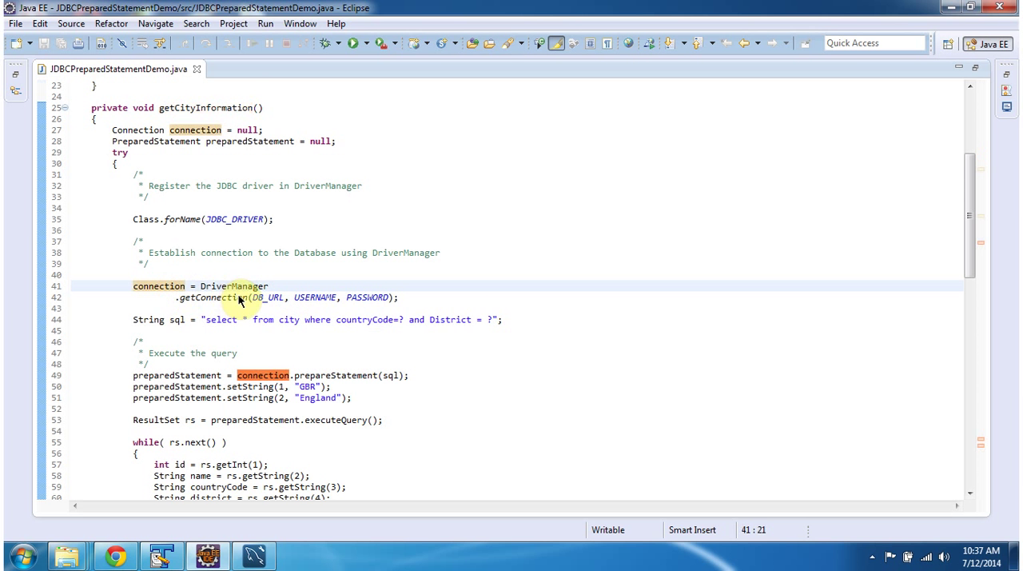
pyautogui.moveTo(225, 306)
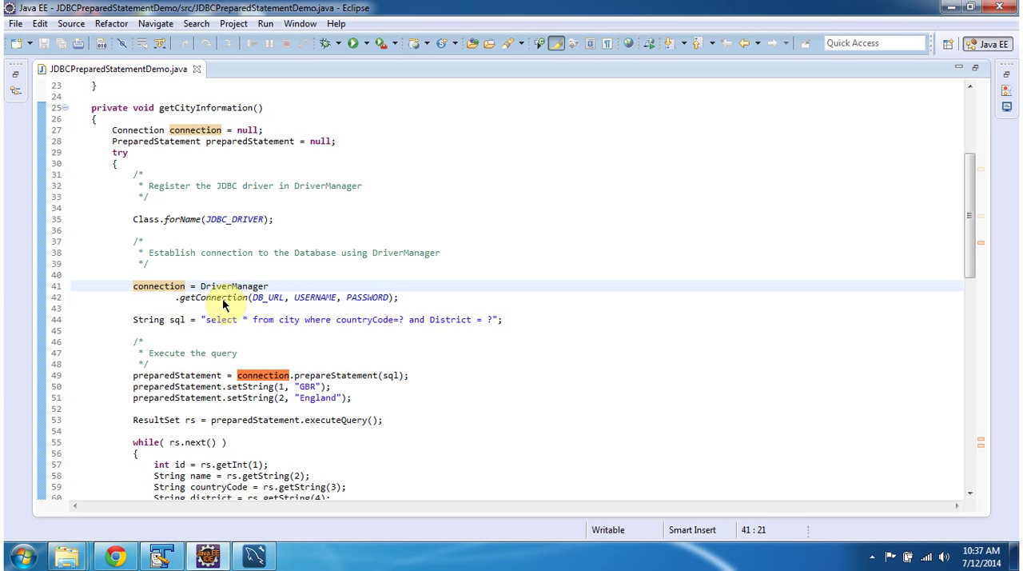
pyautogui.moveTo(267, 378)
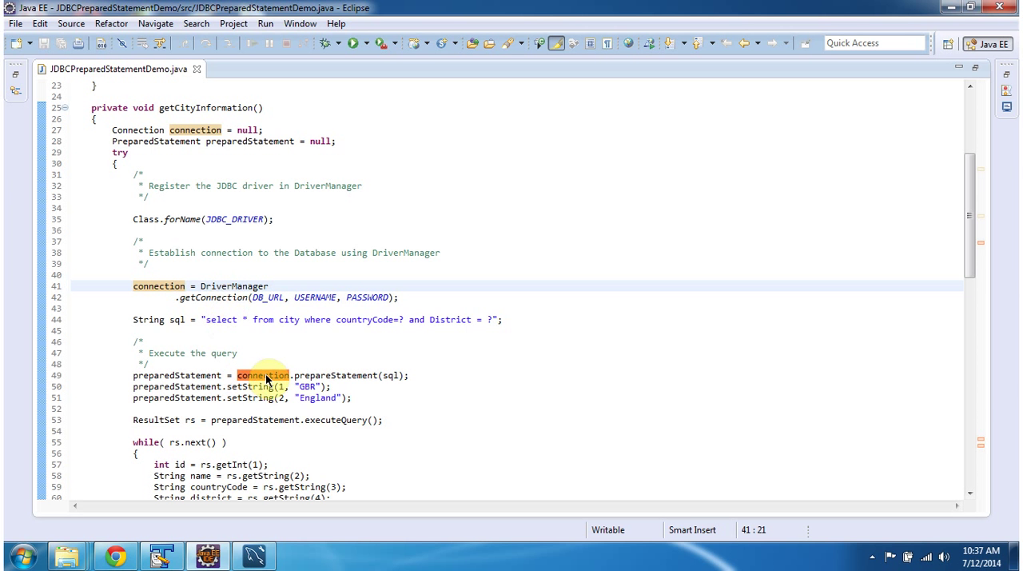
pyautogui.click(206, 379)
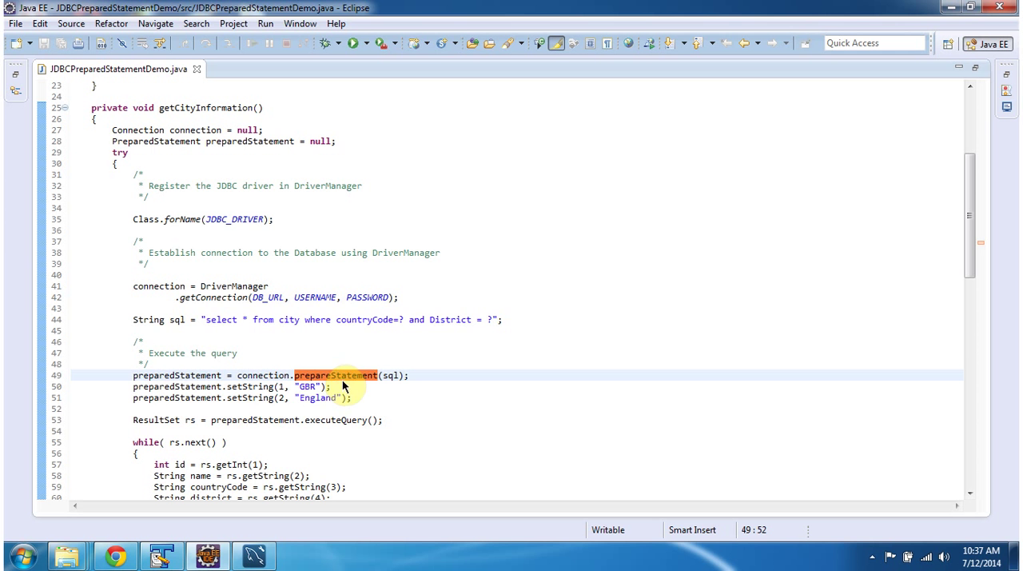
pyautogui.moveTo(392, 379)
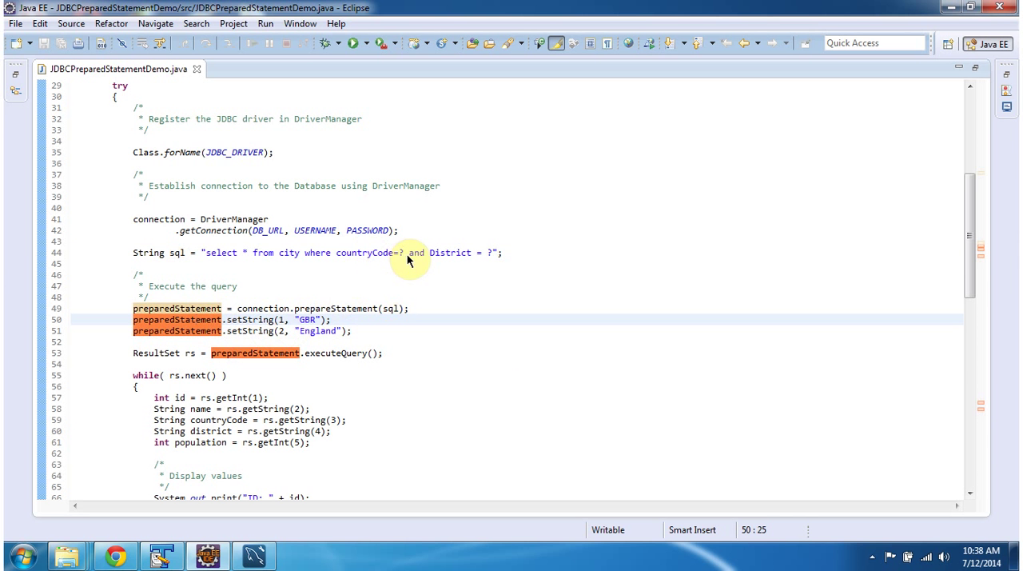
pyautogui.moveTo(214, 330)
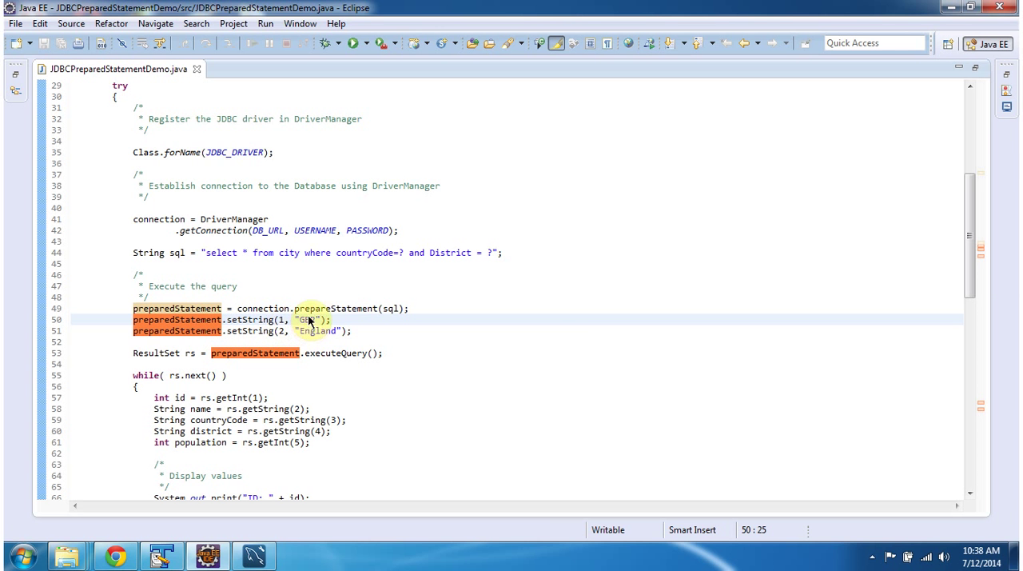
pyautogui.moveTo(333, 290)
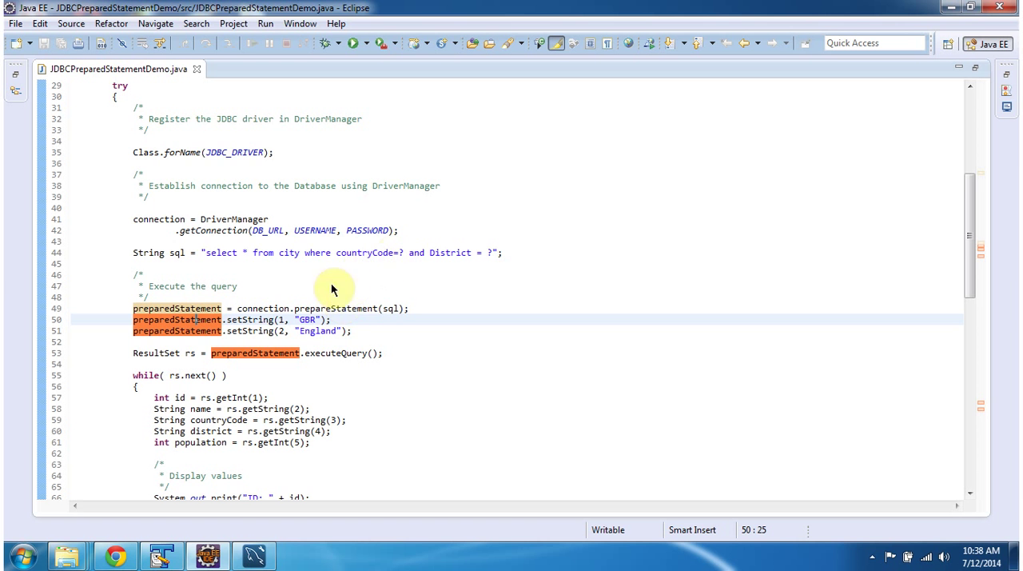
pyautogui.moveTo(216, 341)
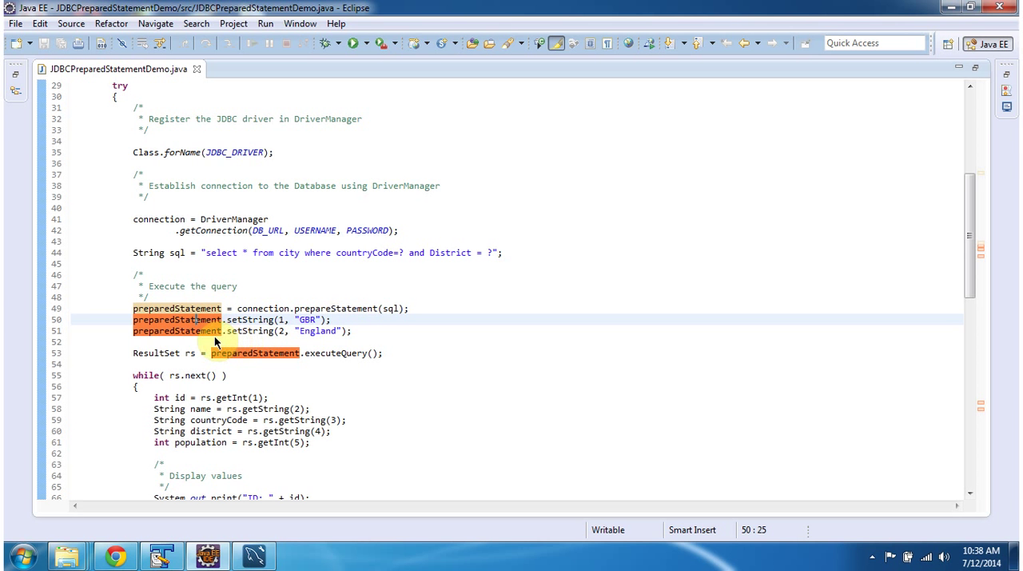
pyautogui.moveTo(274, 342)
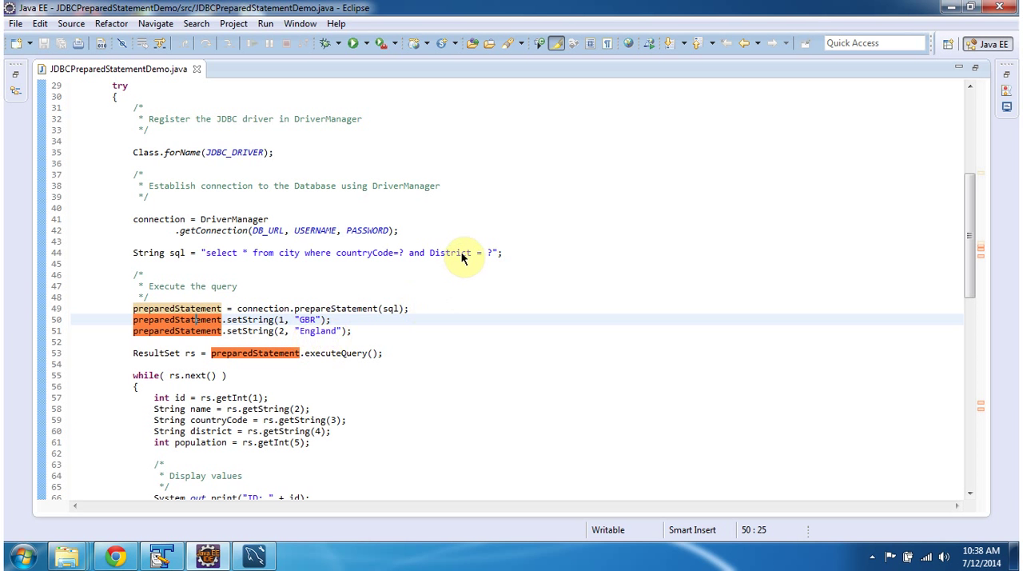
pyautogui.moveTo(344, 378)
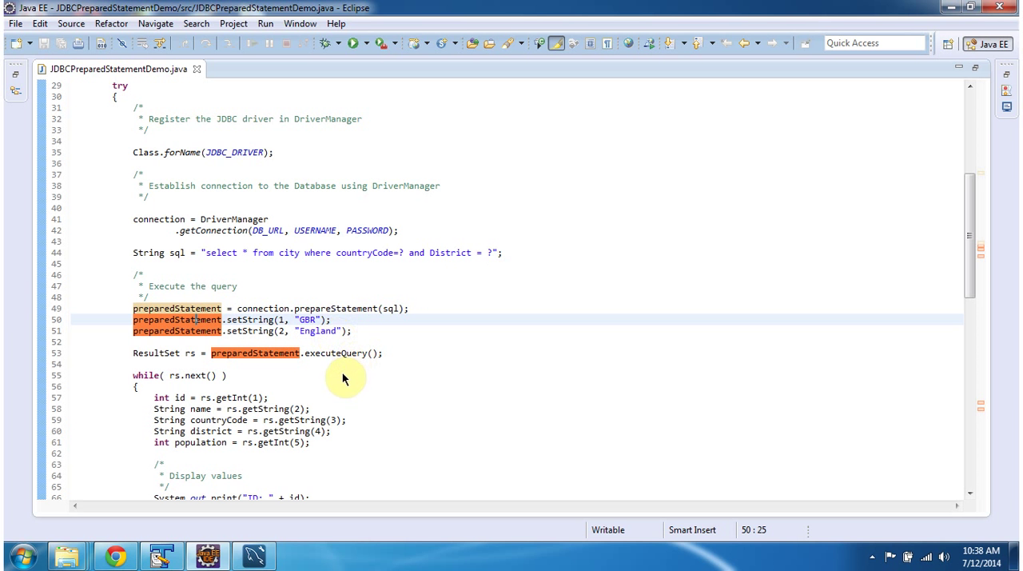
pyautogui.moveTo(358, 366)
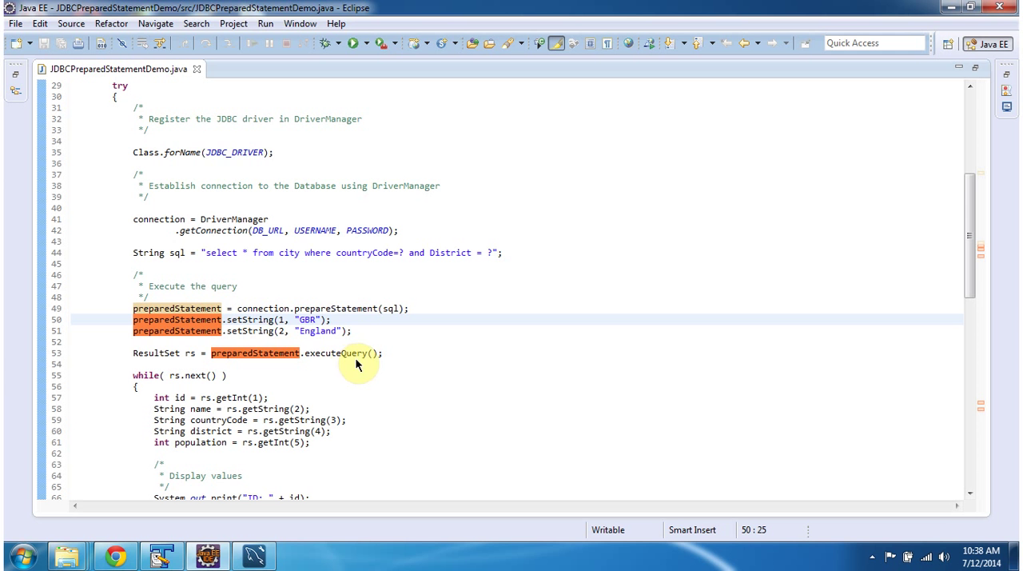
pyautogui.moveTo(338, 360)
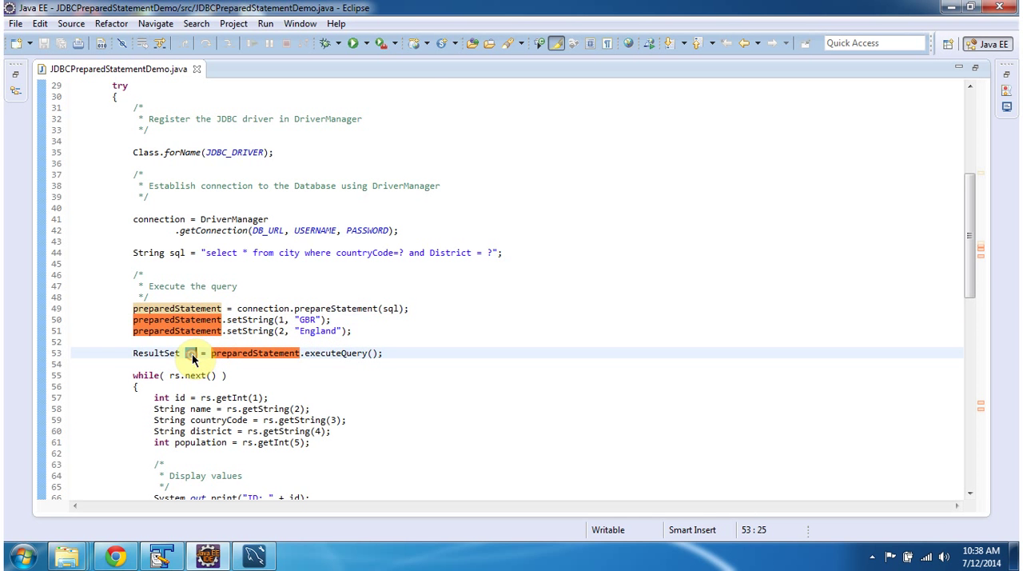
# Step: Scroll past the city print loop and catch blocks to the finally block closing statement and connection
pyautogui.scroll(-3)
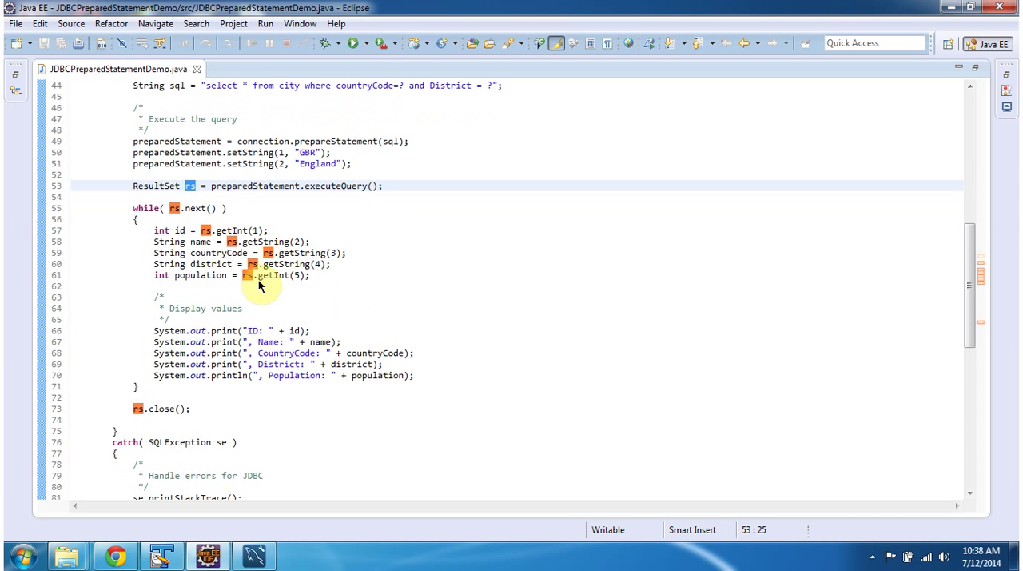
pyautogui.moveTo(267, 309)
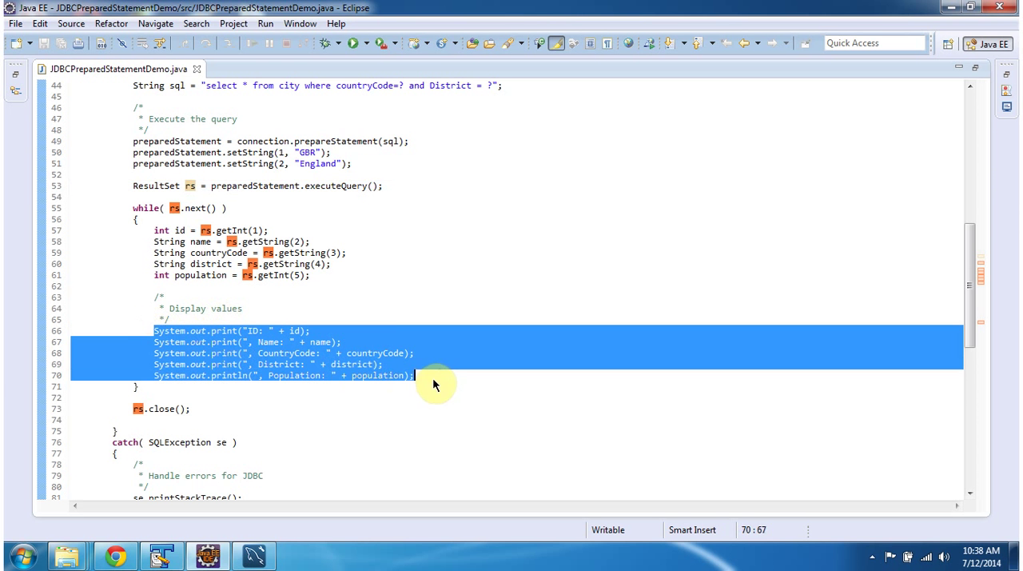
pyautogui.scroll(-3)
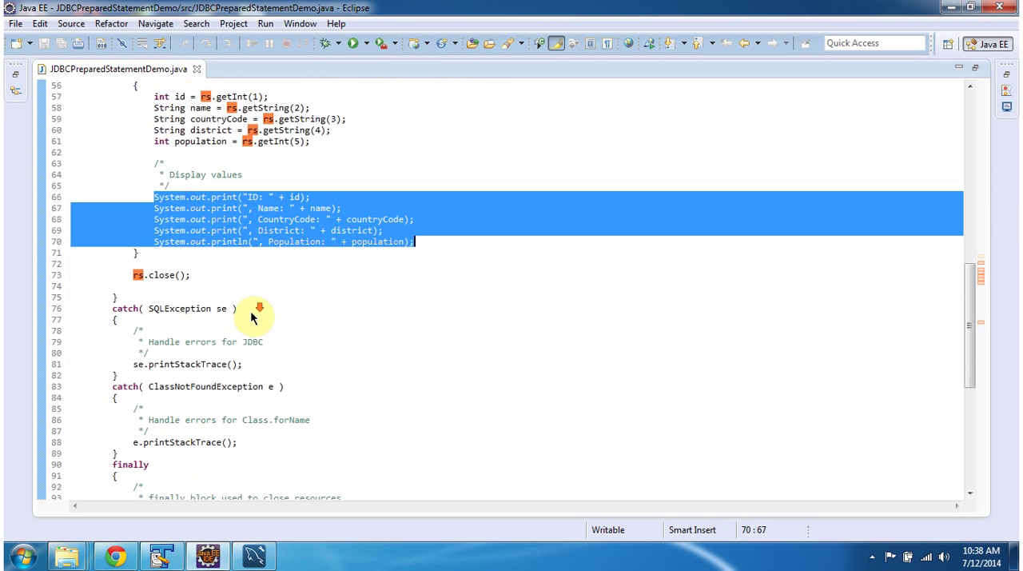
pyautogui.scroll(-3)
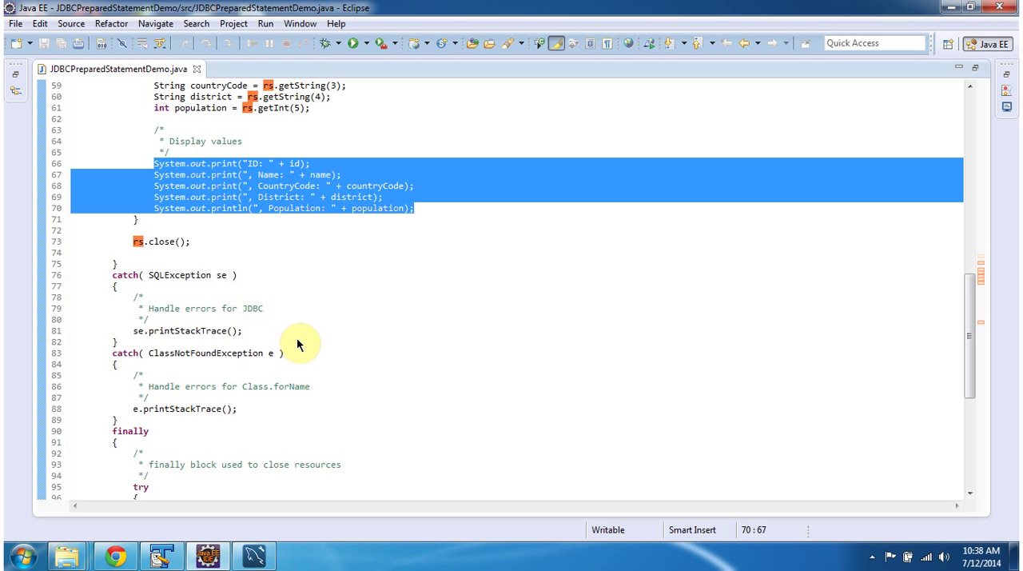
pyautogui.scroll(-3)
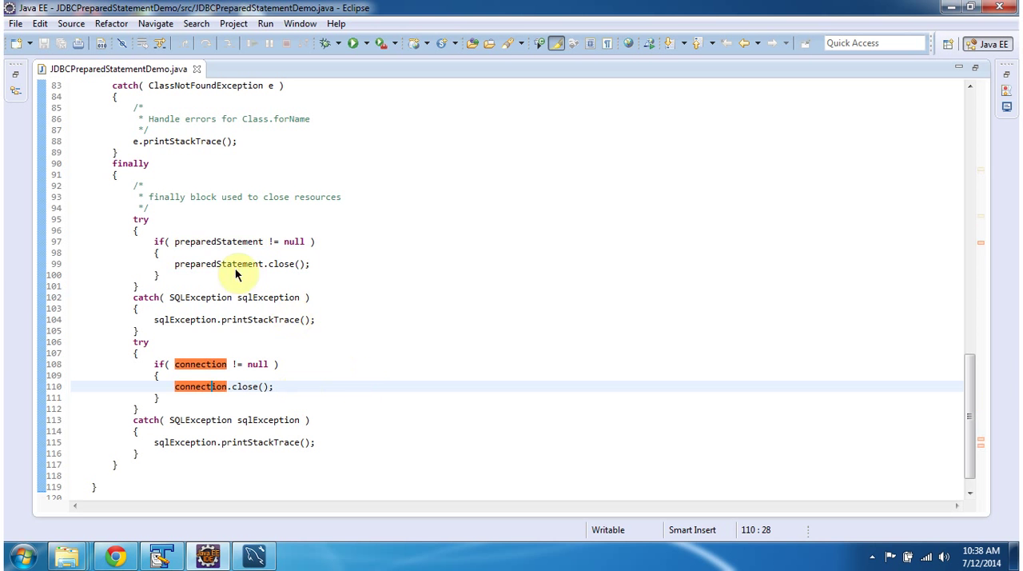
pyautogui.moveTo(143, 69)
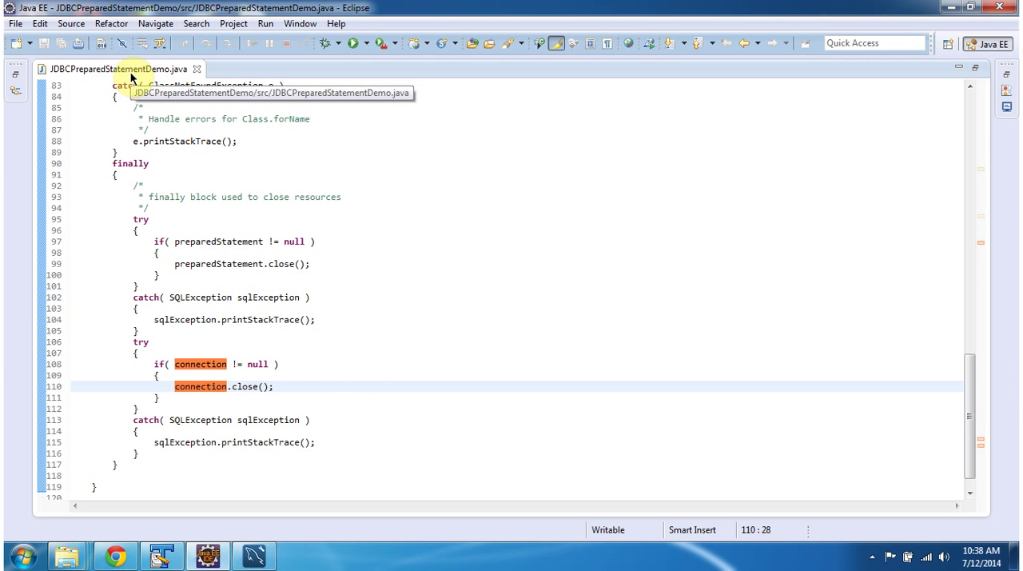
# Step: Restore the editor layout with navigator and console, and run JDBCPreparedStatementDemo
pyautogui.click(349, 44)
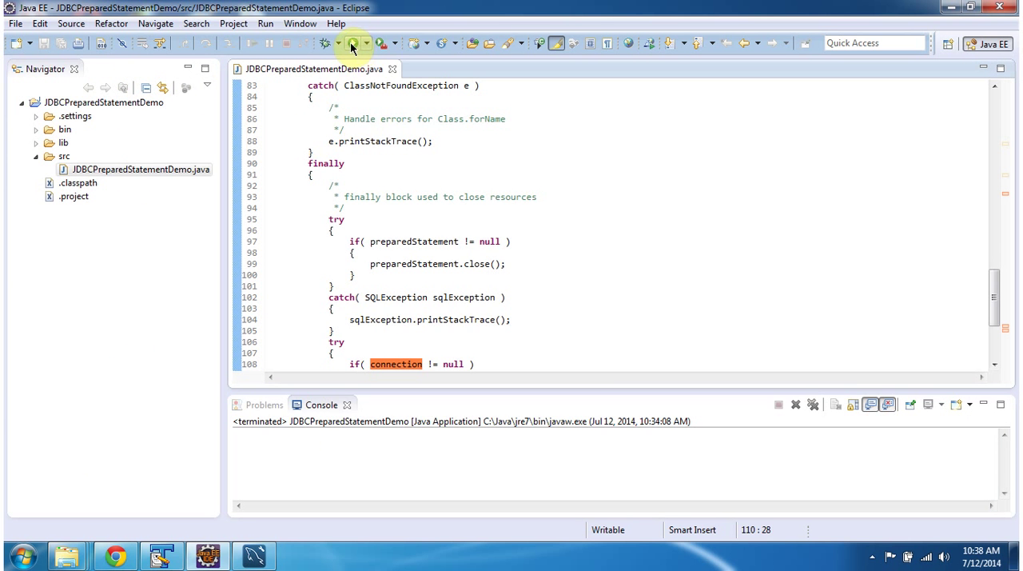
pyautogui.click(349, 46)
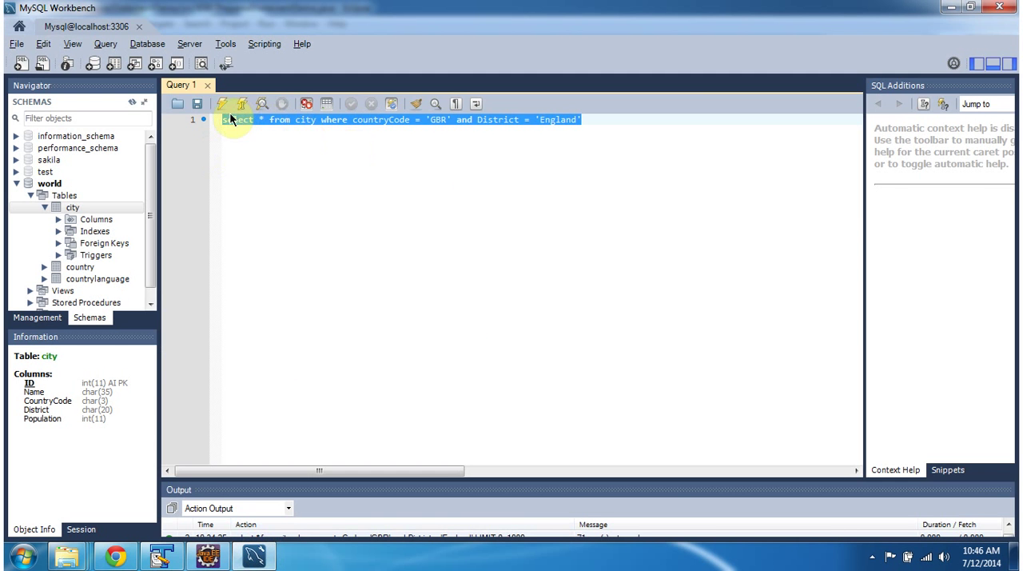
# Step: Execute the GBR/England city query in Workbench and scroll the Eclipse console output to compare
pyautogui.click(223, 103)
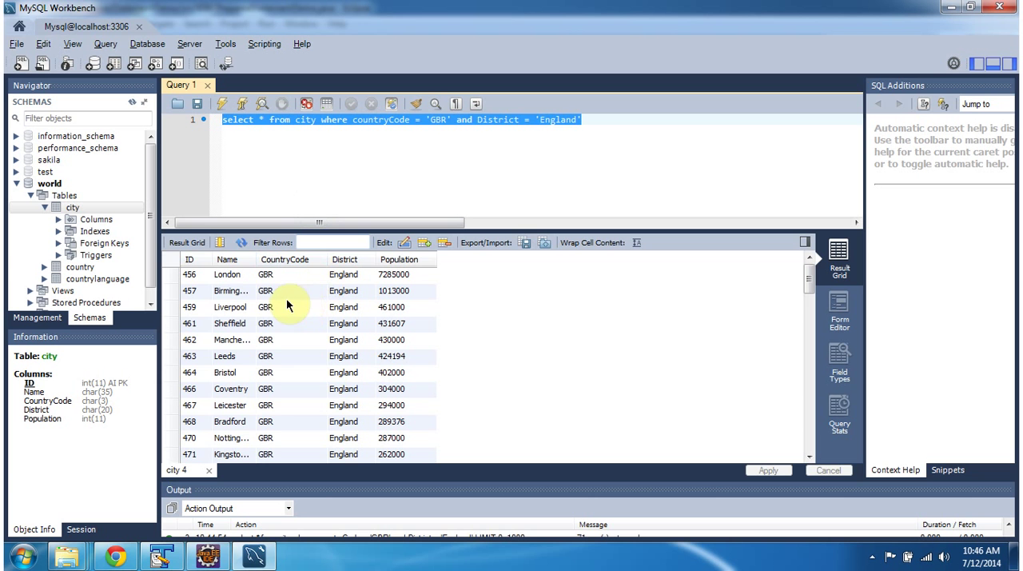
pyautogui.moveTo(234, 290)
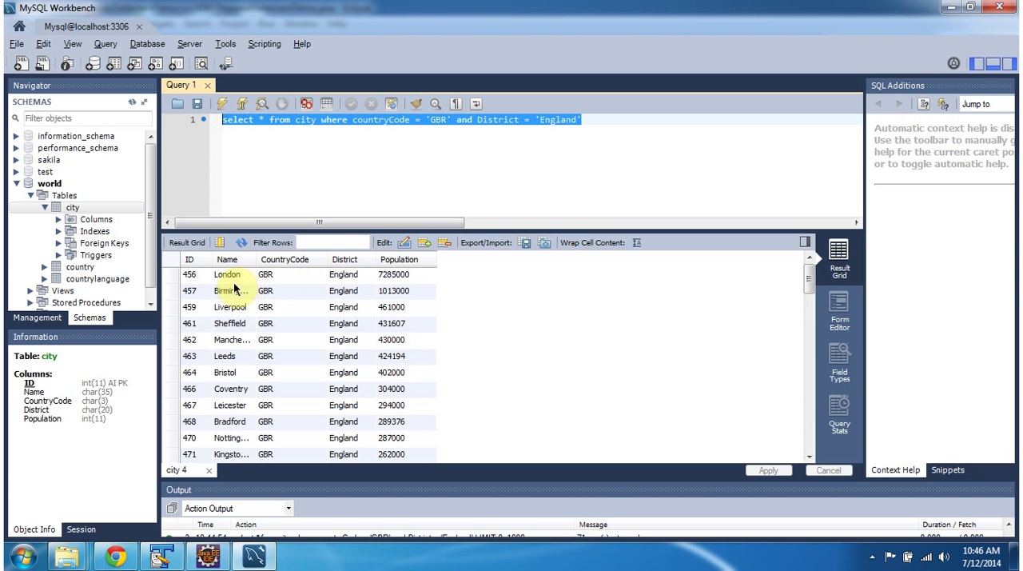
pyautogui.moveTo(294, 285)
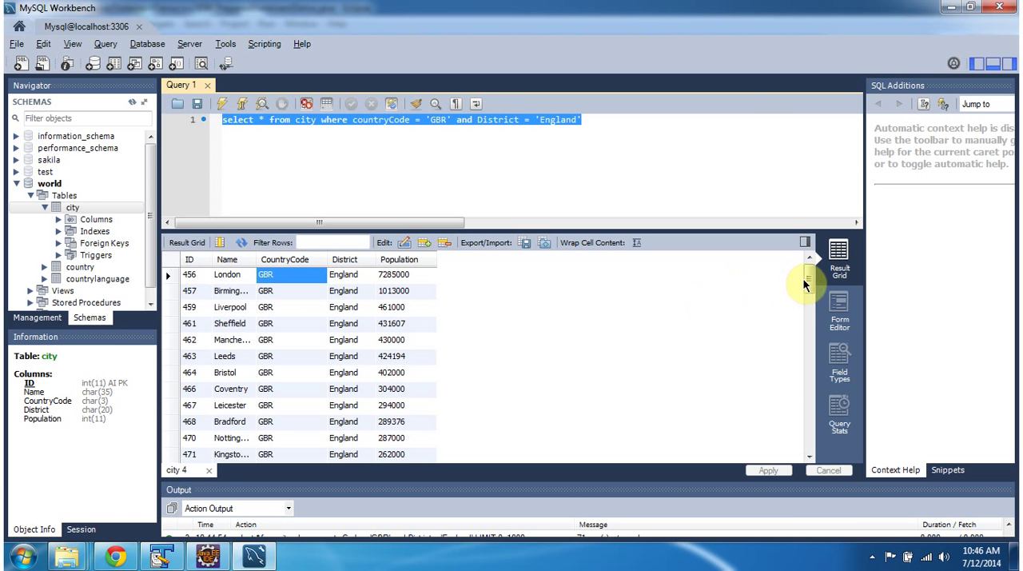
pyautogui.scroll(-3)
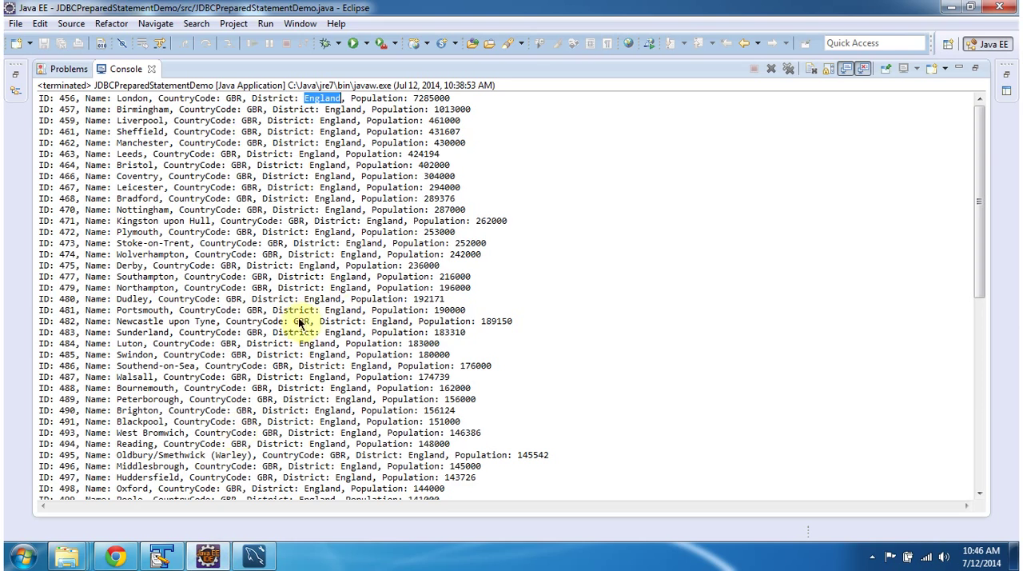
pyautogui.scroll(-3)
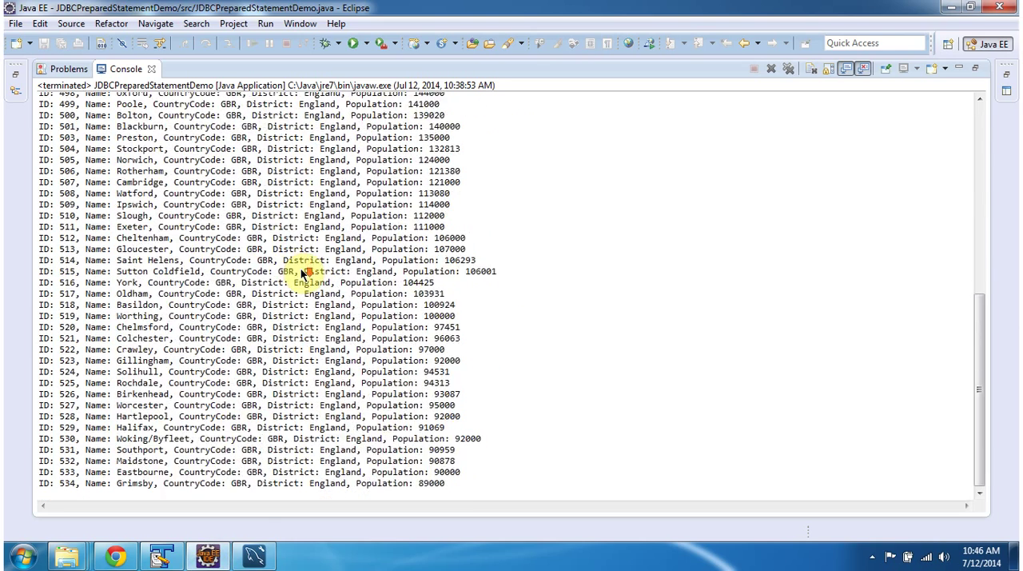